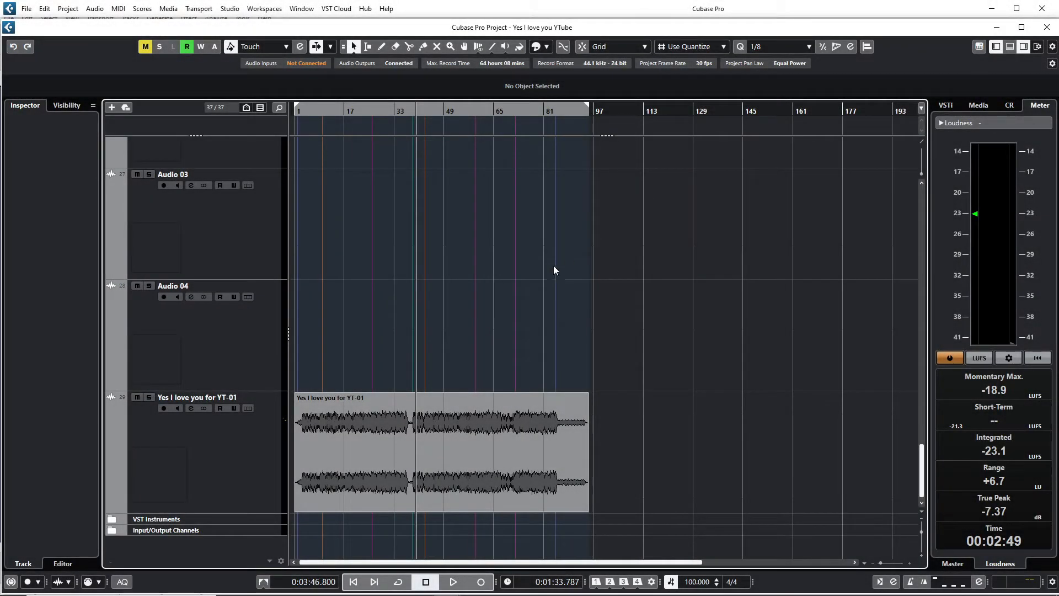
mouse_move(380, 301)
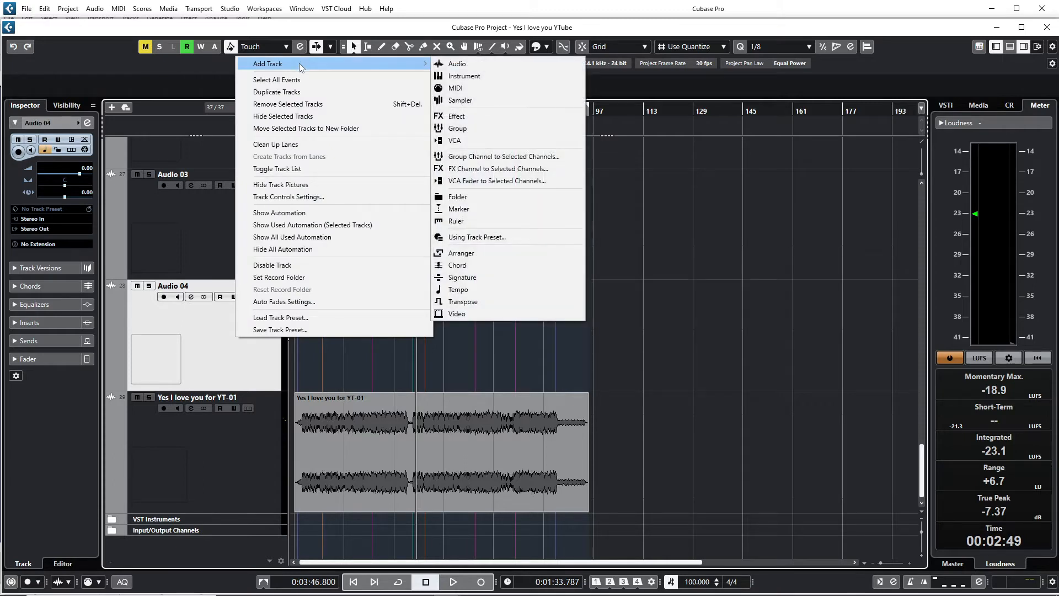
mouse_move(433, 81)
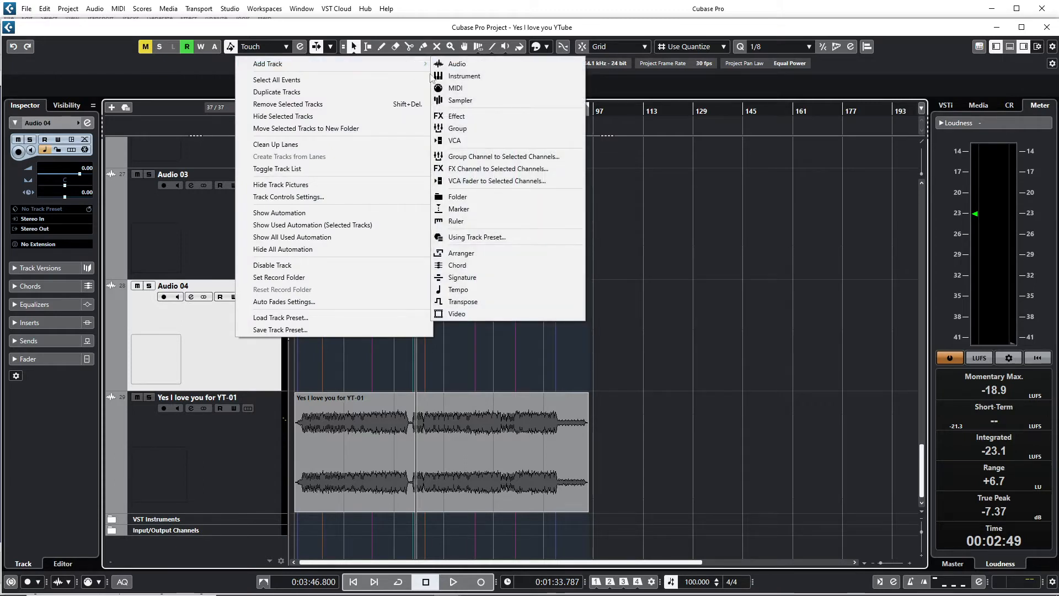
- Insert a Chord Track between Audio 04 and the song's audio track
left_click(458, 265)
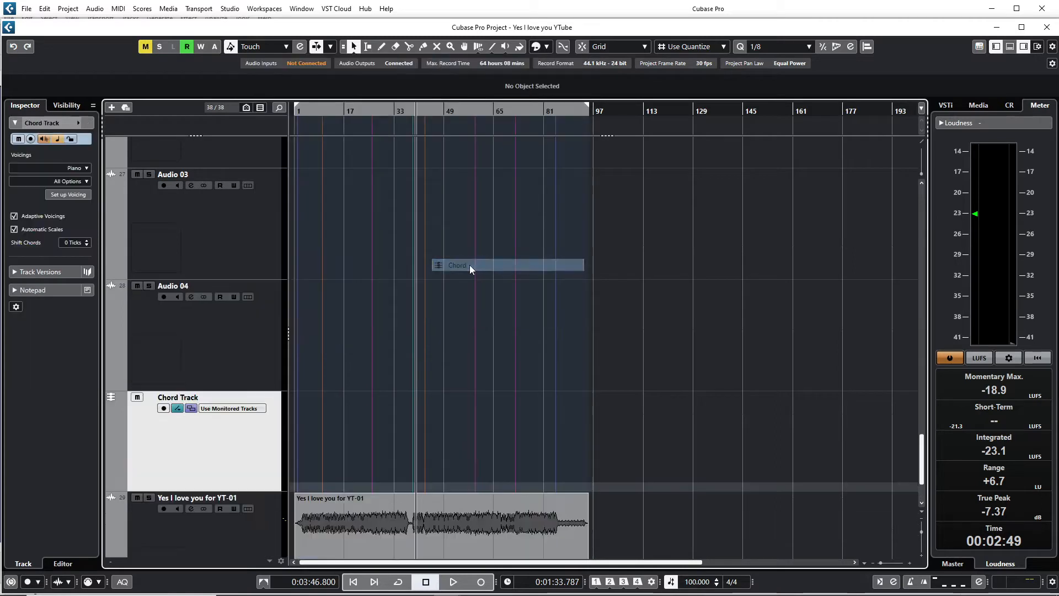
scroll("down", 3)
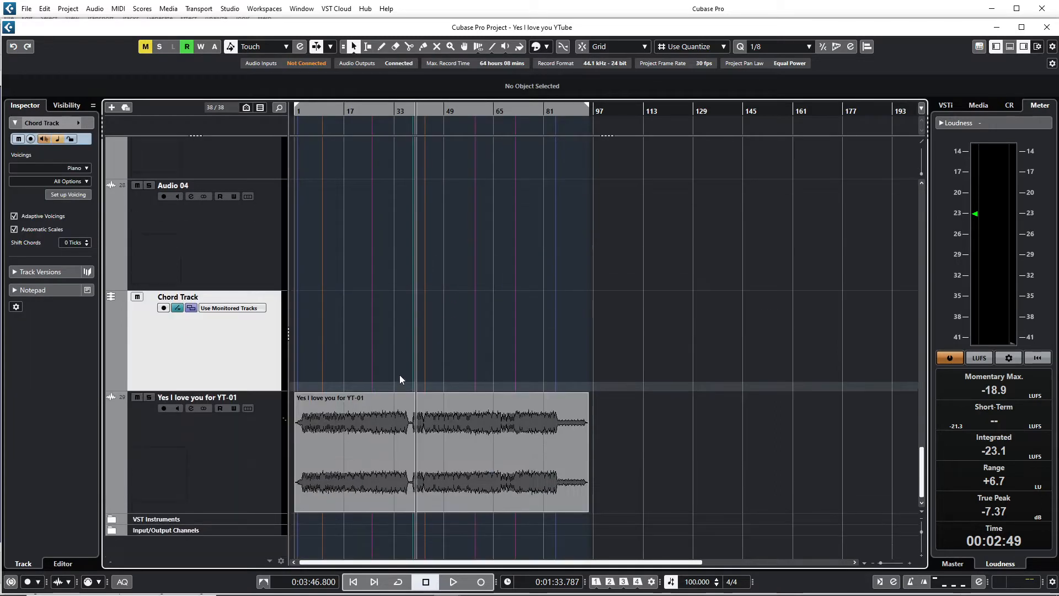
mouse_move(392, 362)
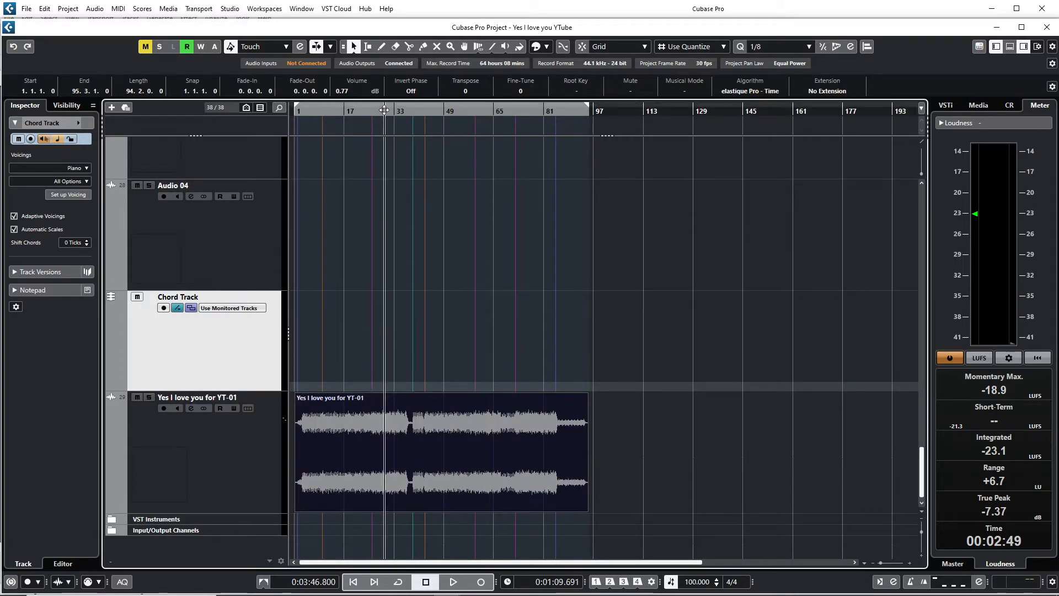
- Drag the song's audio event onto the Chord Track to detect its chords in E Major
left_click(455, 582)
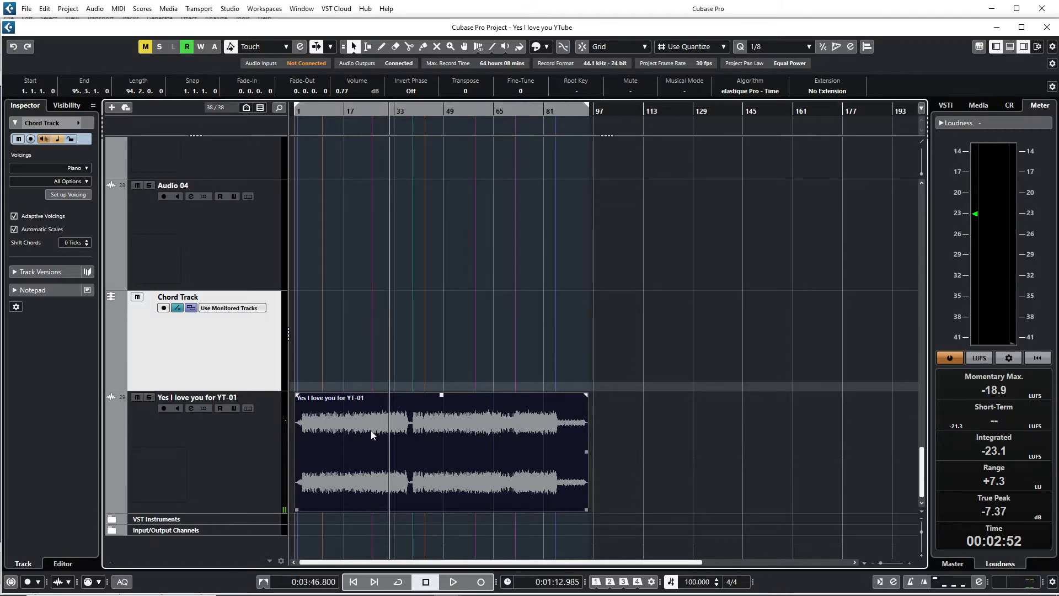
left_click_drag(371, 432, 358, 341)
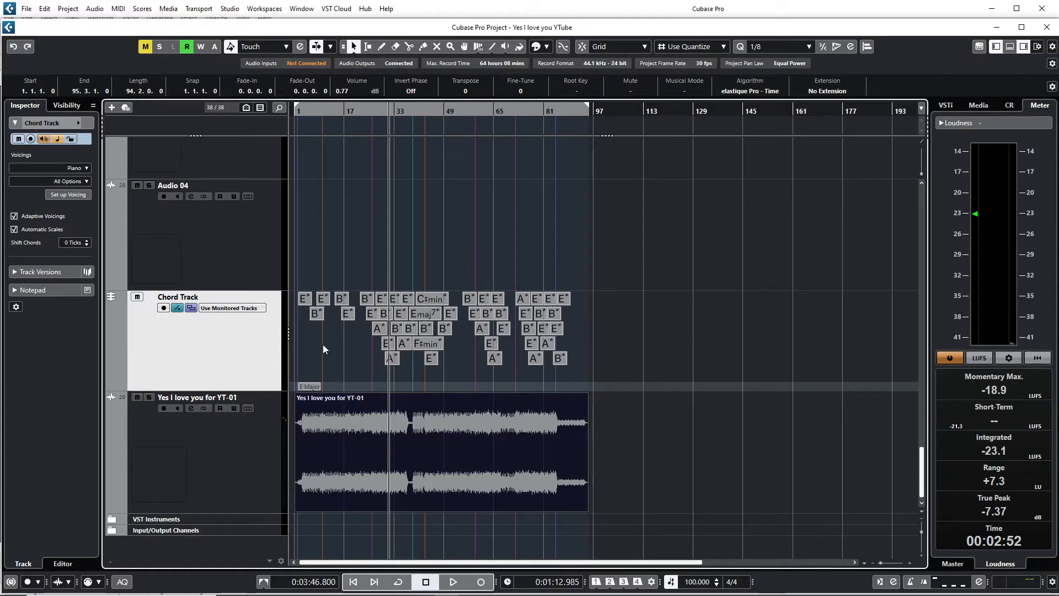
mouse_move(368, 404)
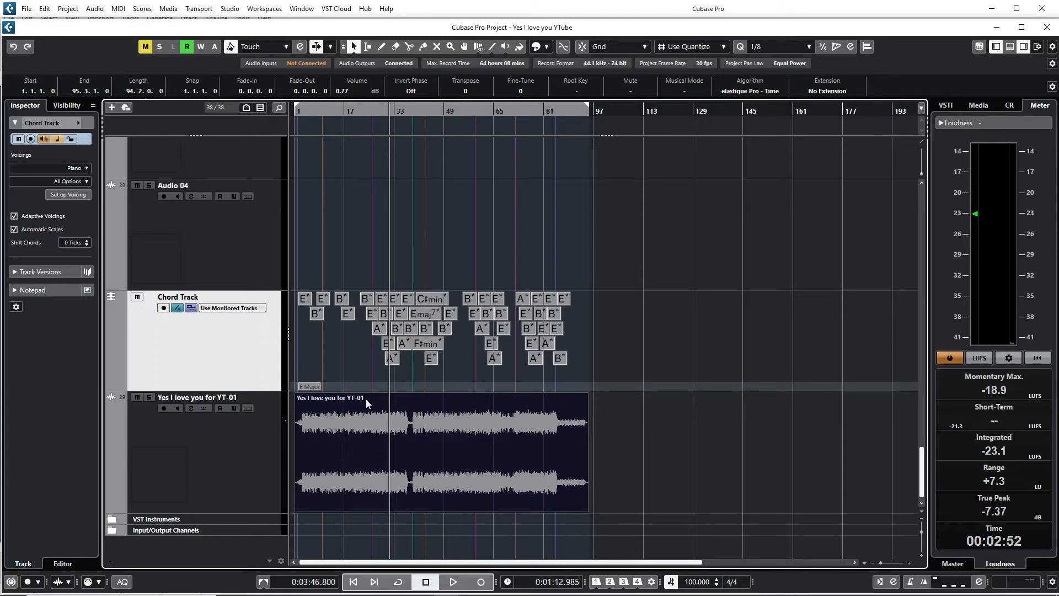
mouse_move(317, 358)
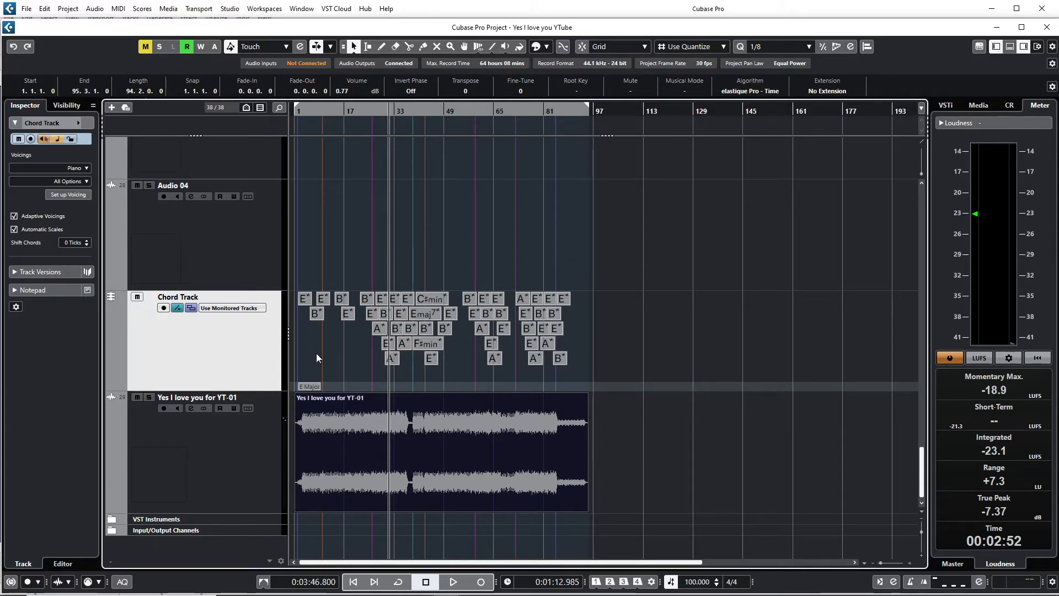
mouse_move(337, 359)
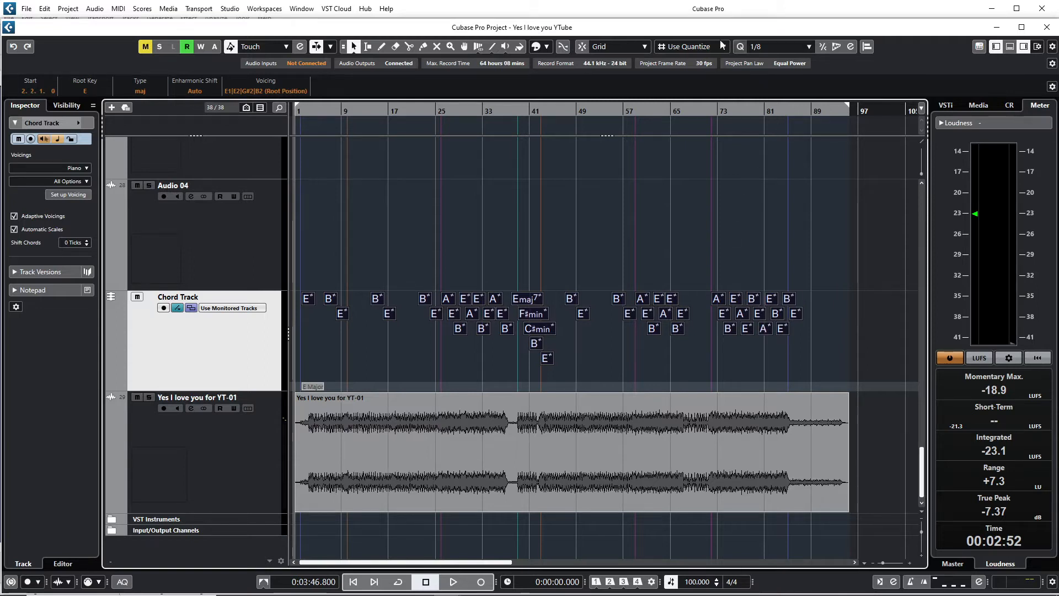
mouse_move(776, 47)
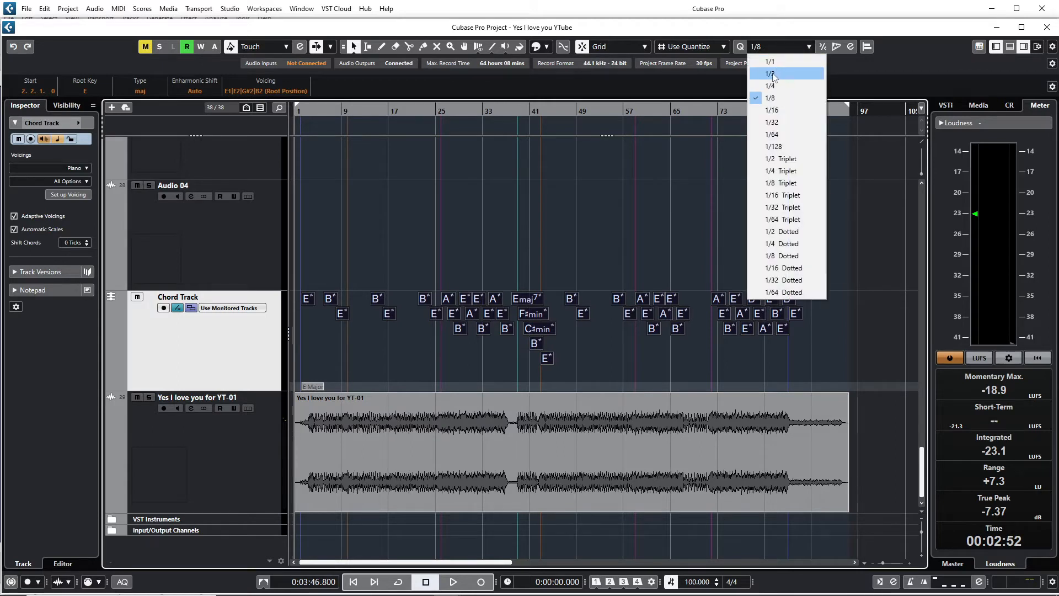
- Change the quantize preset from 1/8 to 1/2
left_click(771, 73)
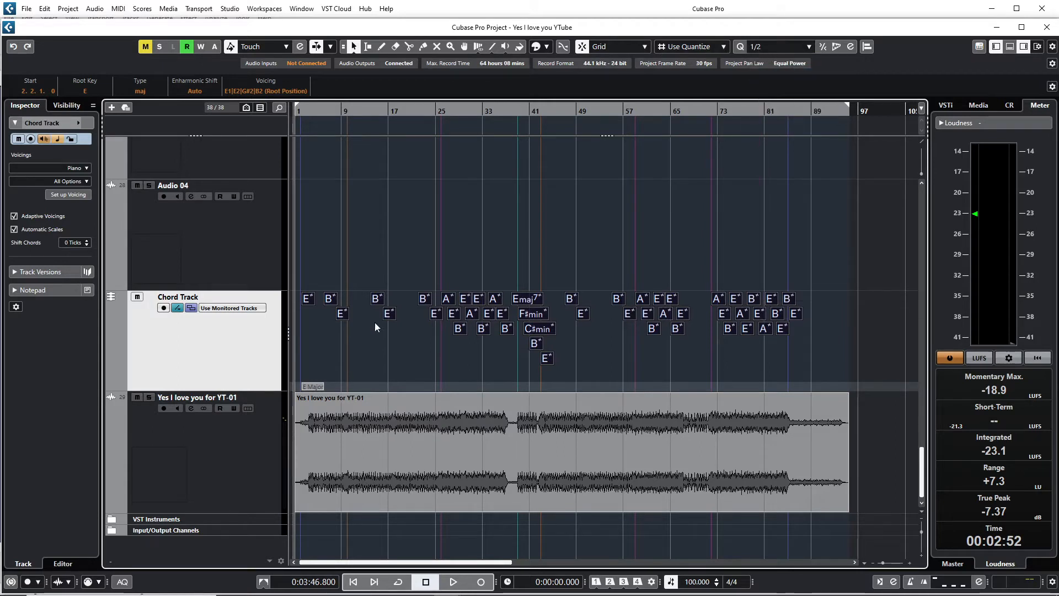
mouse_move(322, 338)
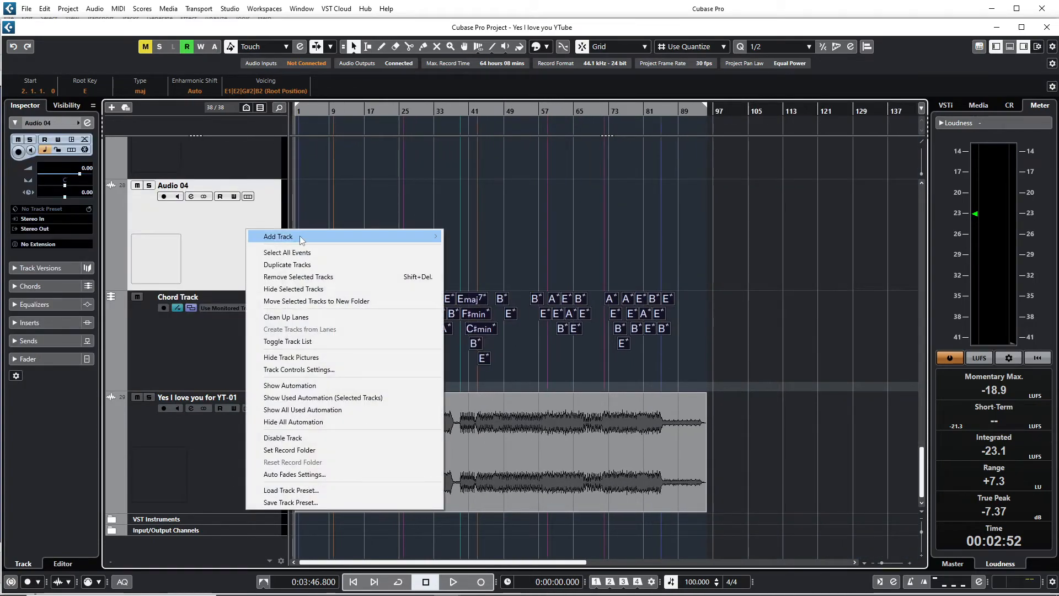
- Create a Virtual Guitarist 2.64 instrument track and close its plugin window
left_click(278, 236)
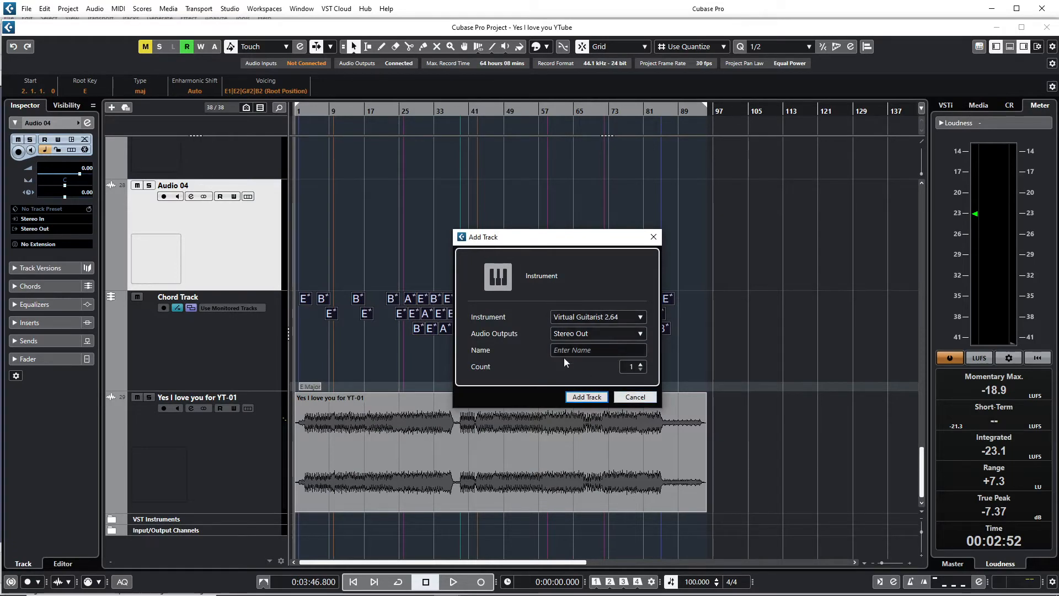
left_click(635, 397)
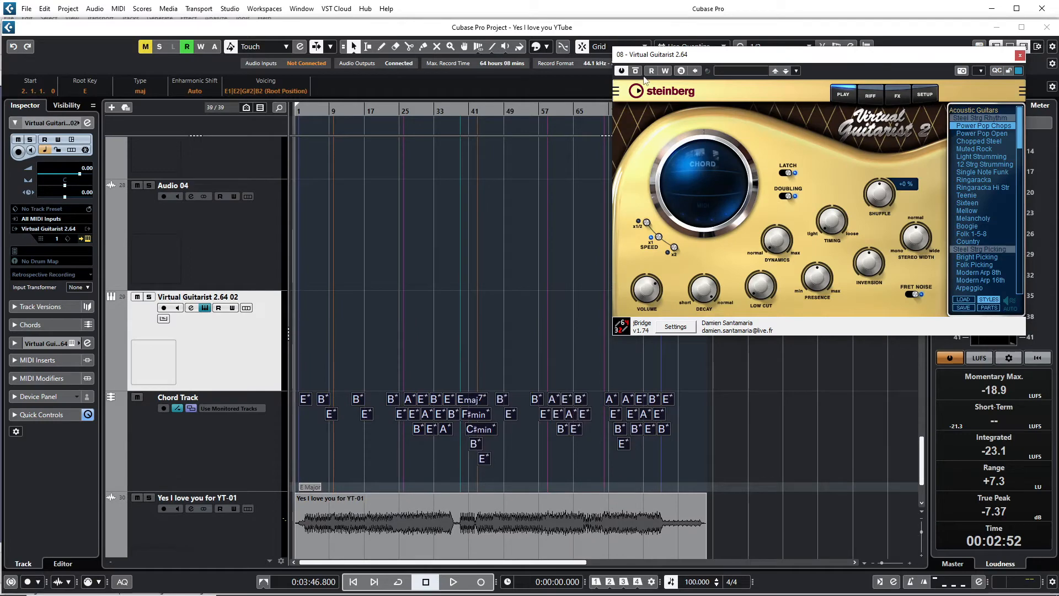
left_click(1020, 55)
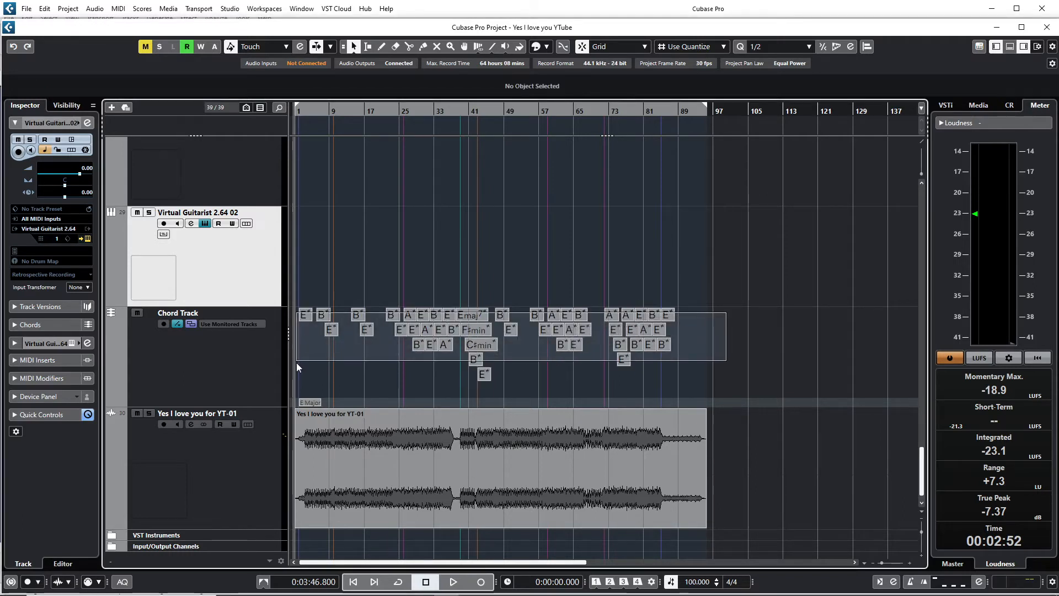
- Move the chord events onto the Virtual Guitarist track as MIDI notes
left_click(304, 315)
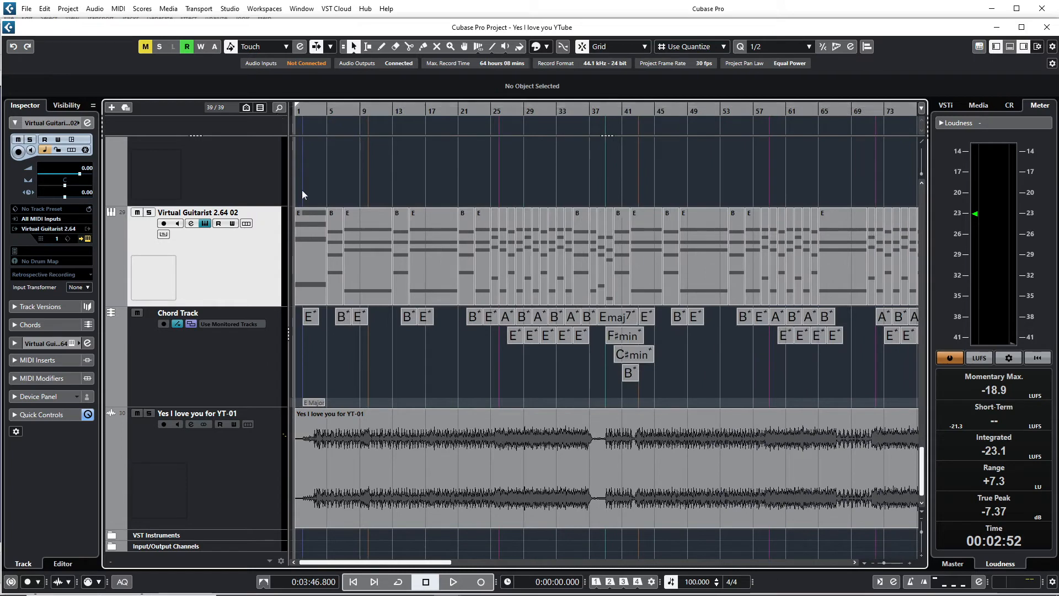
mouse_move(353, 151)
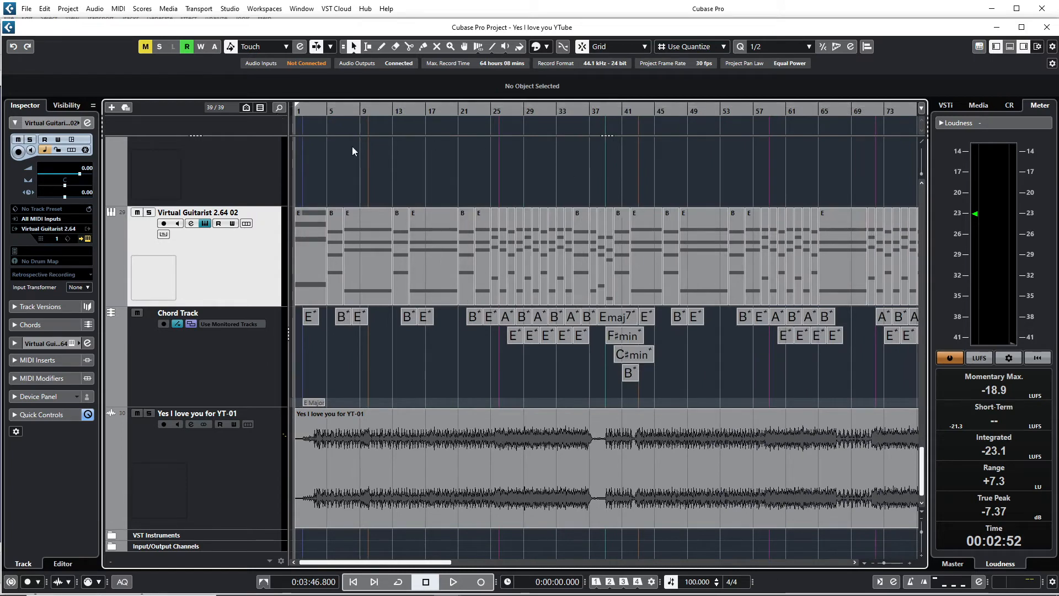
mouse_move(392, 163)
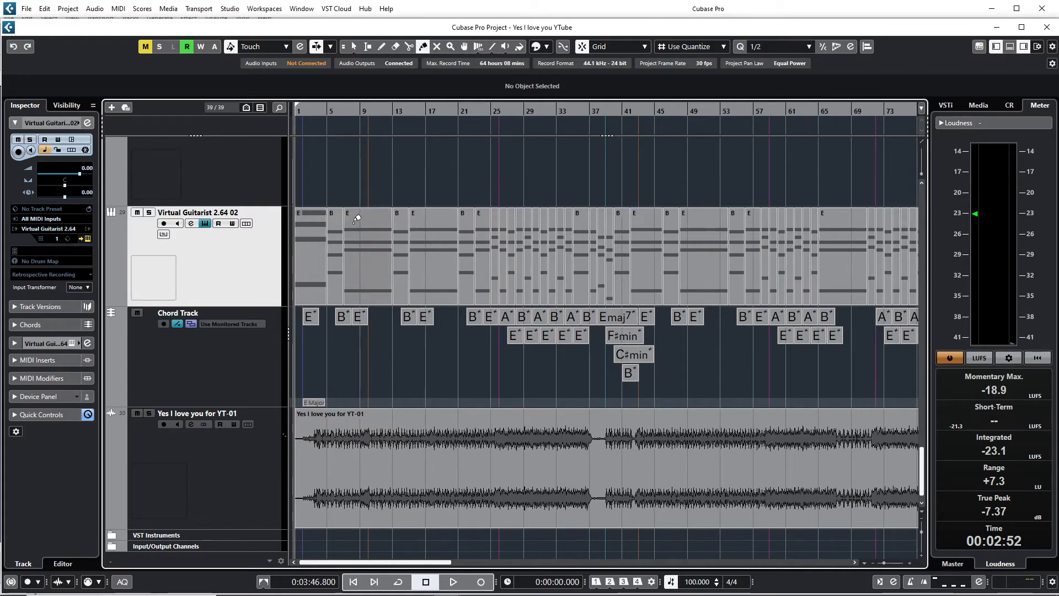
mouse_move(304, 246)
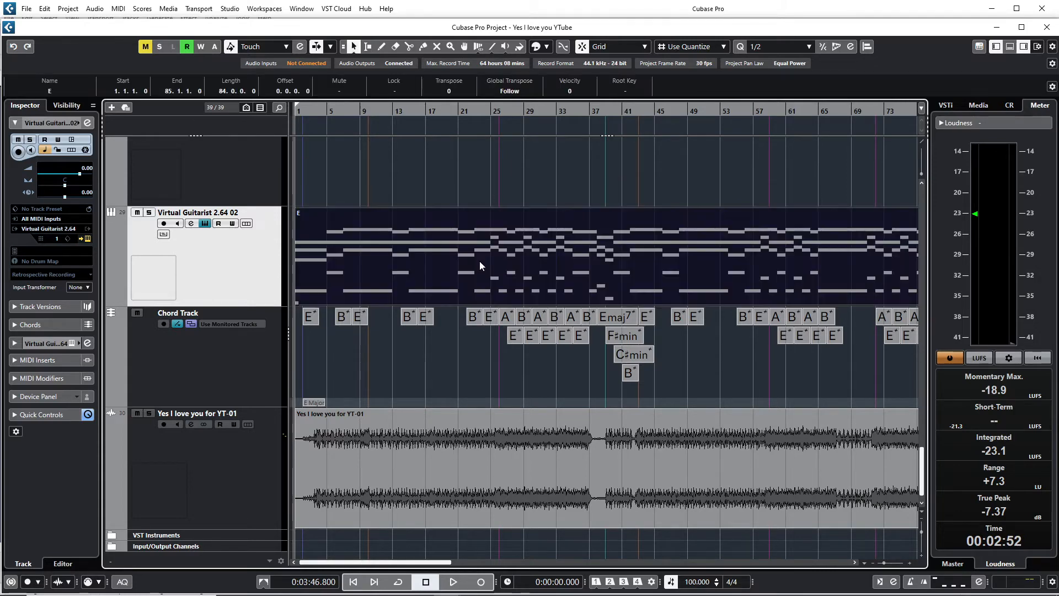
mouse_move(305, 273)
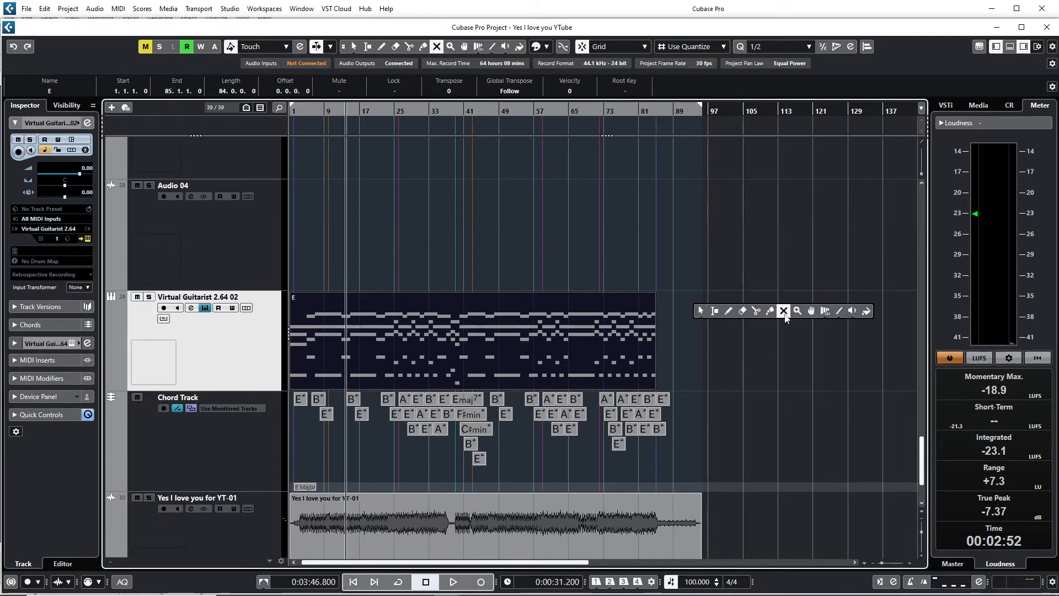
- Switch to another tool from the toolbox for moving the MIDI part
left_click(784, 311)
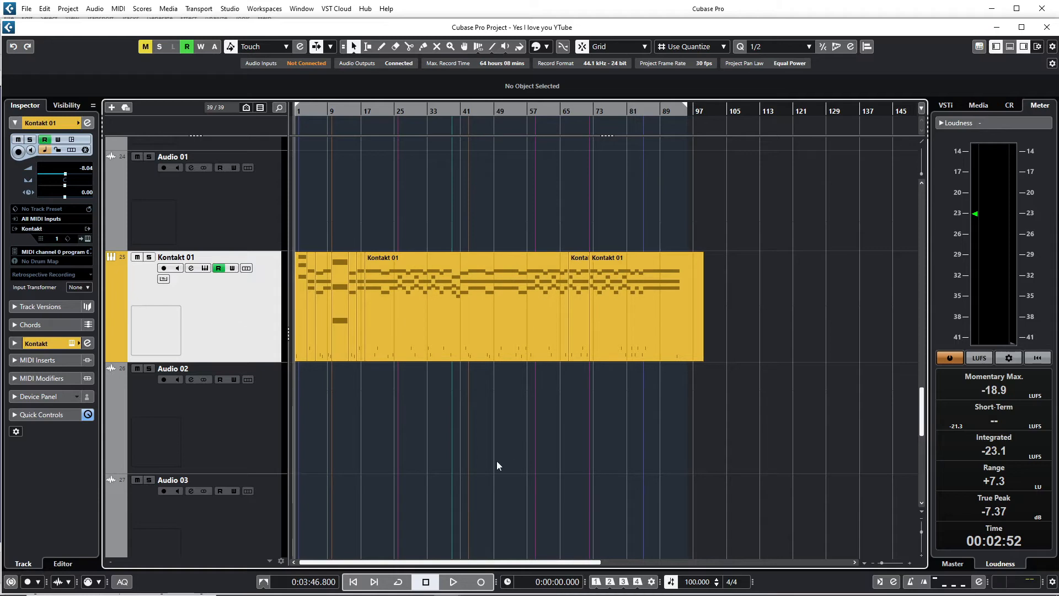
mouse_move(236, 353)
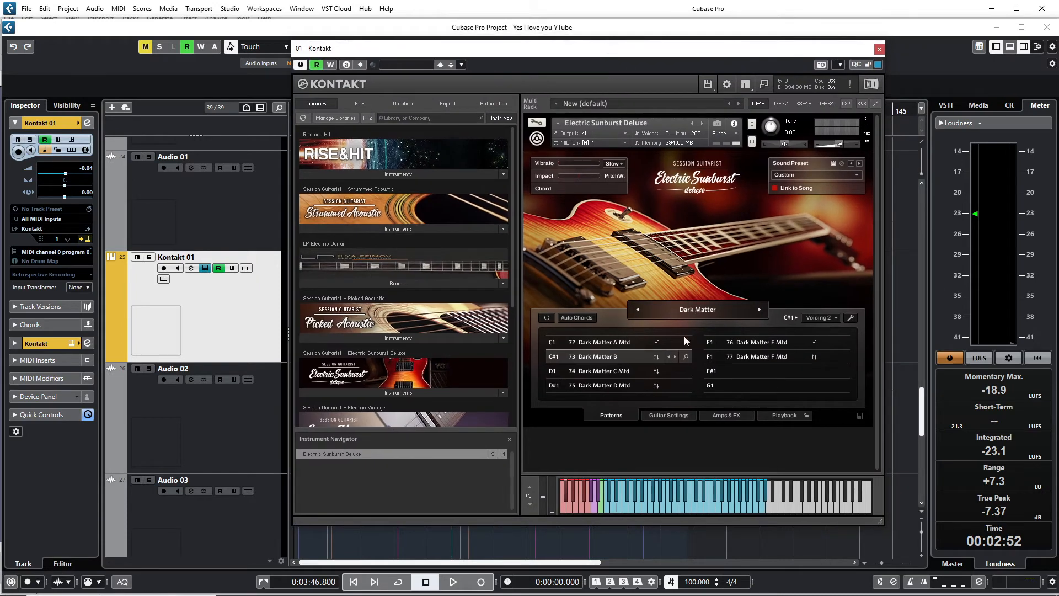
mouse_move(742, 188)
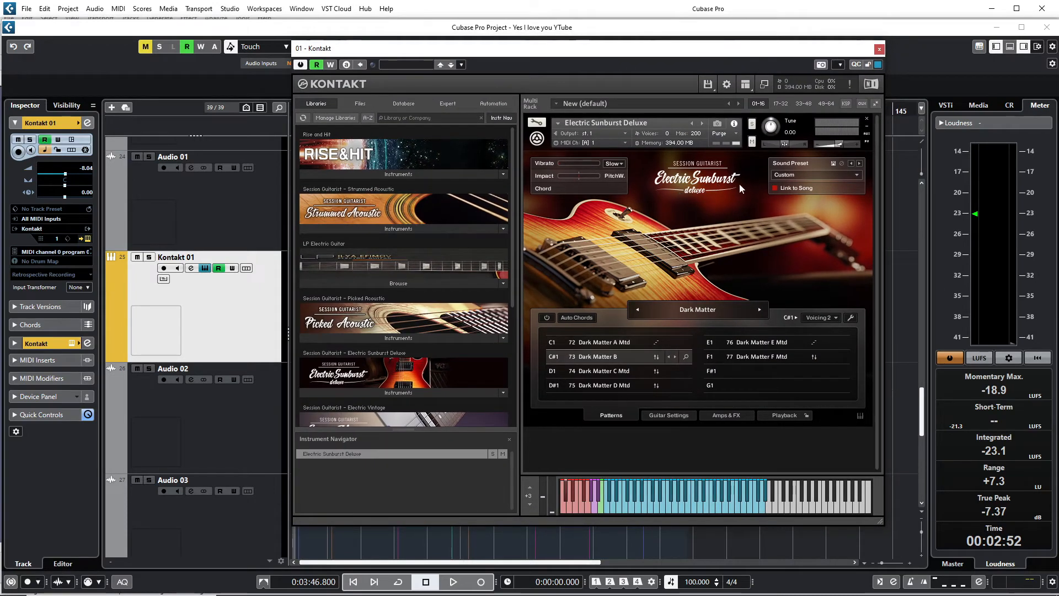
mouse_move(694, 202)
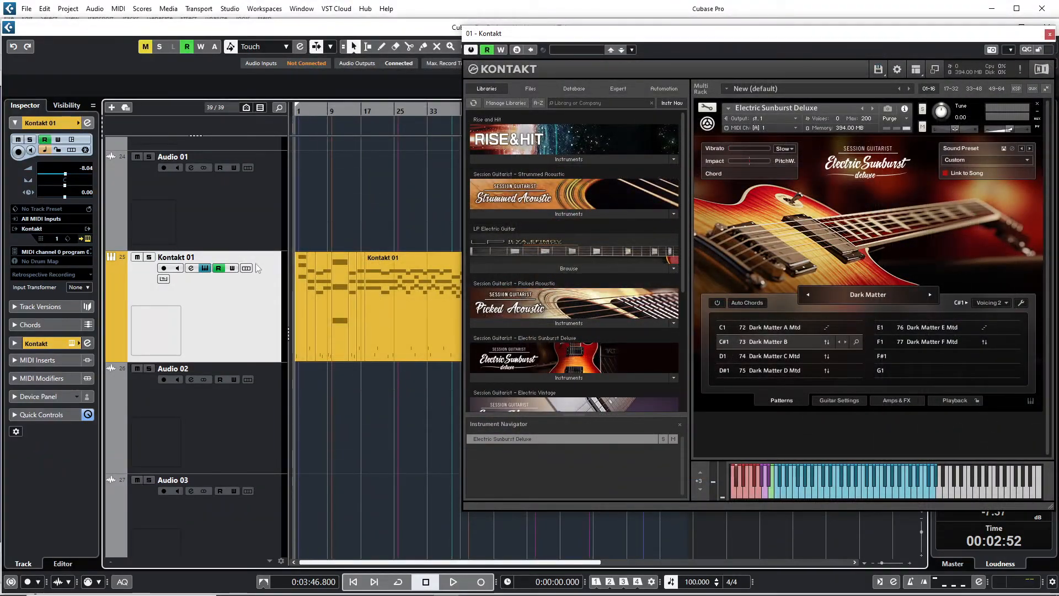
- Play the Kontakt 01 chord part through Electric Sunburst Deluxe, stop, and close the plugin
left_click(454, 582)
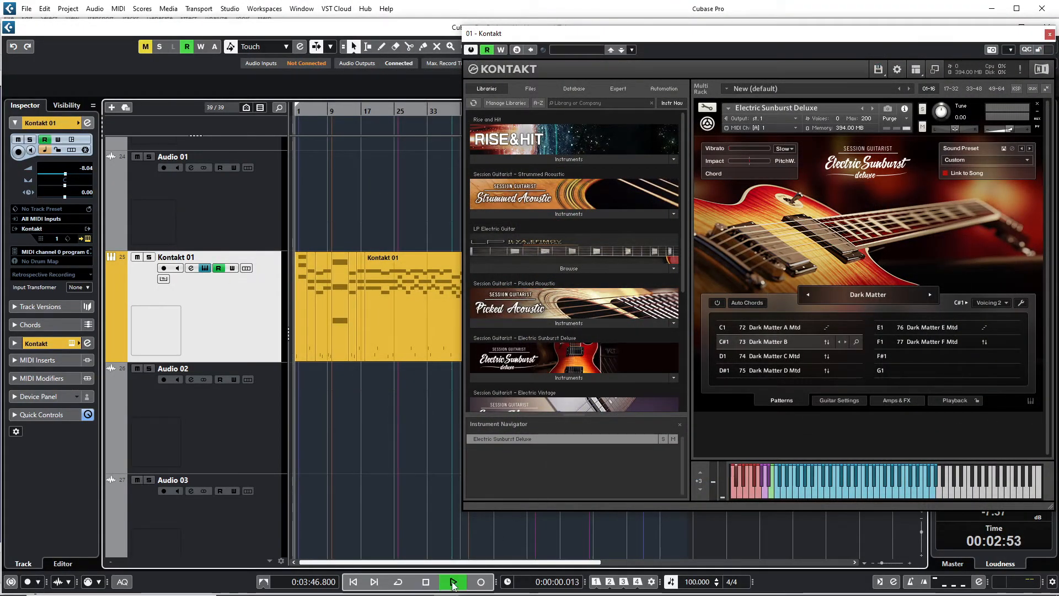
left_click(453, 581)
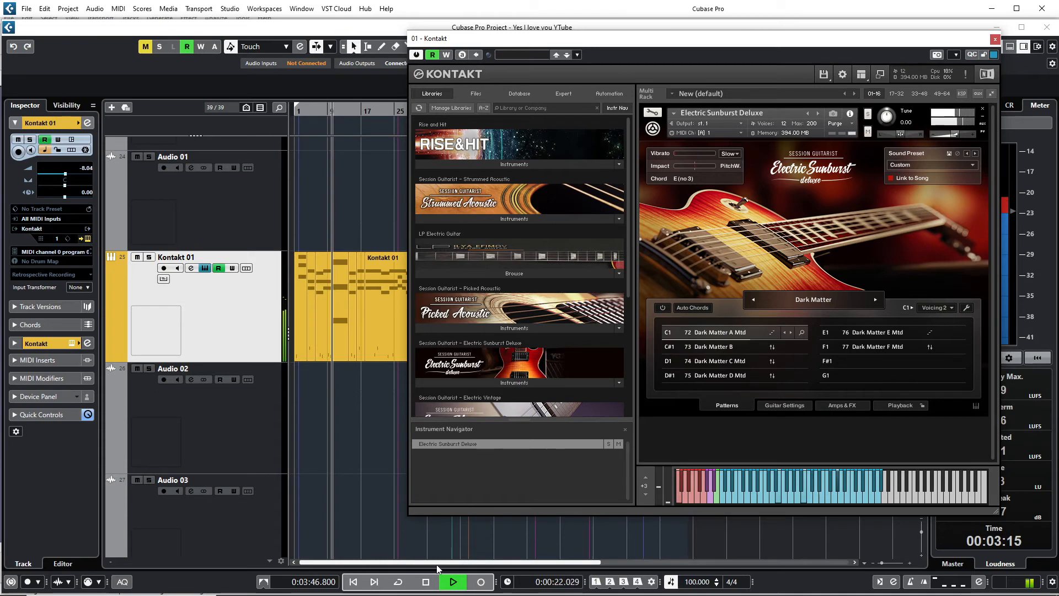
left_click(455, 582)
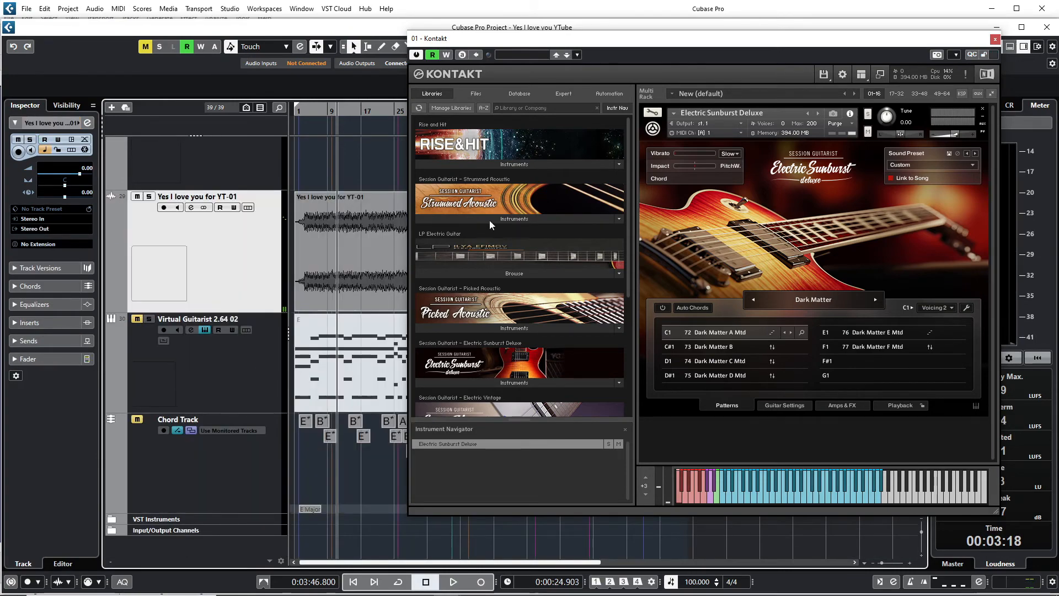
left_click(996, 38)
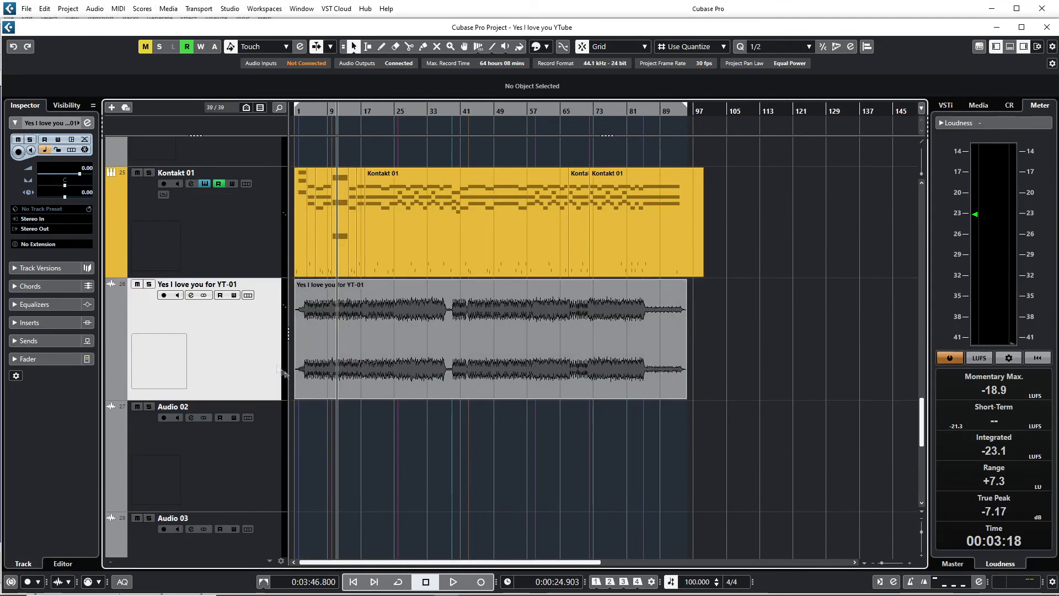
left_click(576, 221)
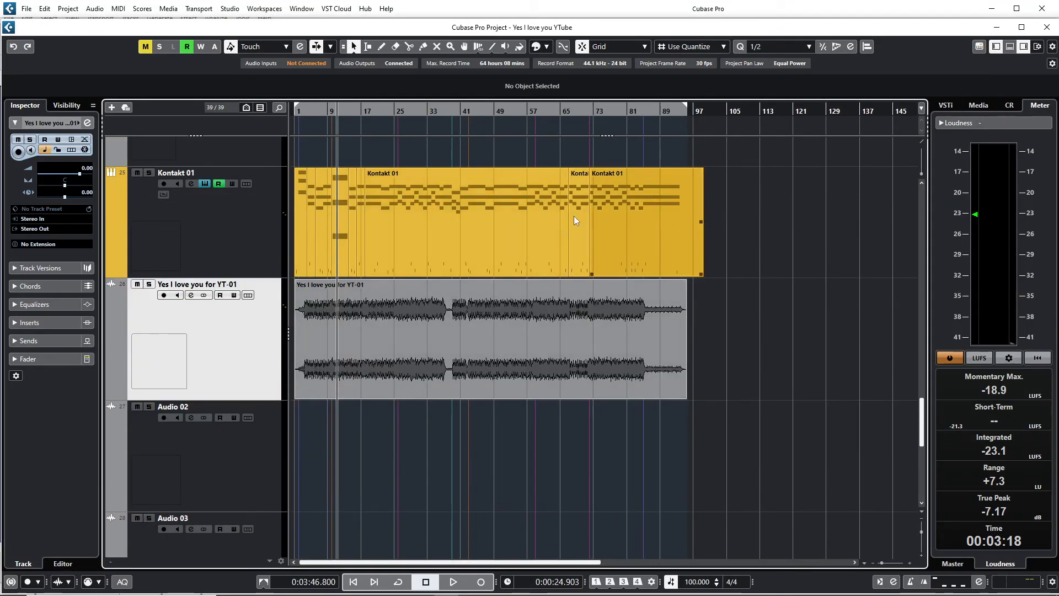
left_click(385, 314)
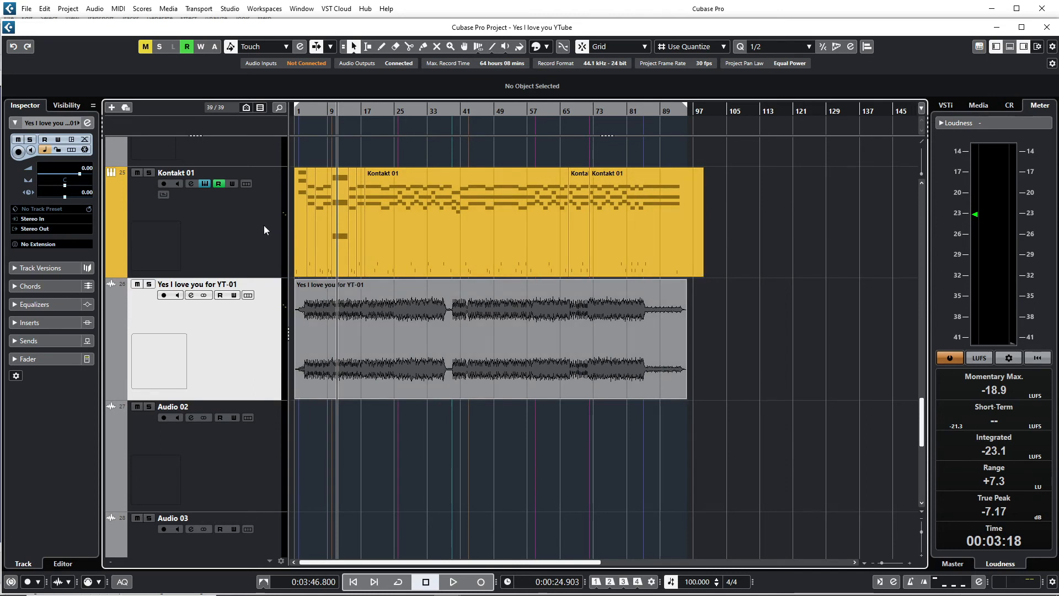
left_click(176, 172)
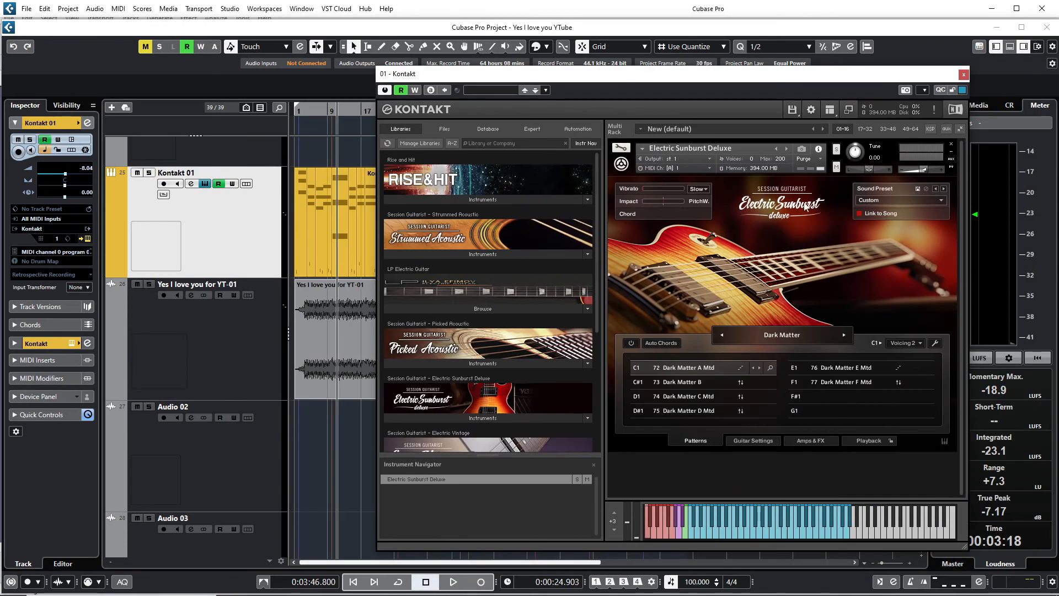
mouse_move(780, 225)
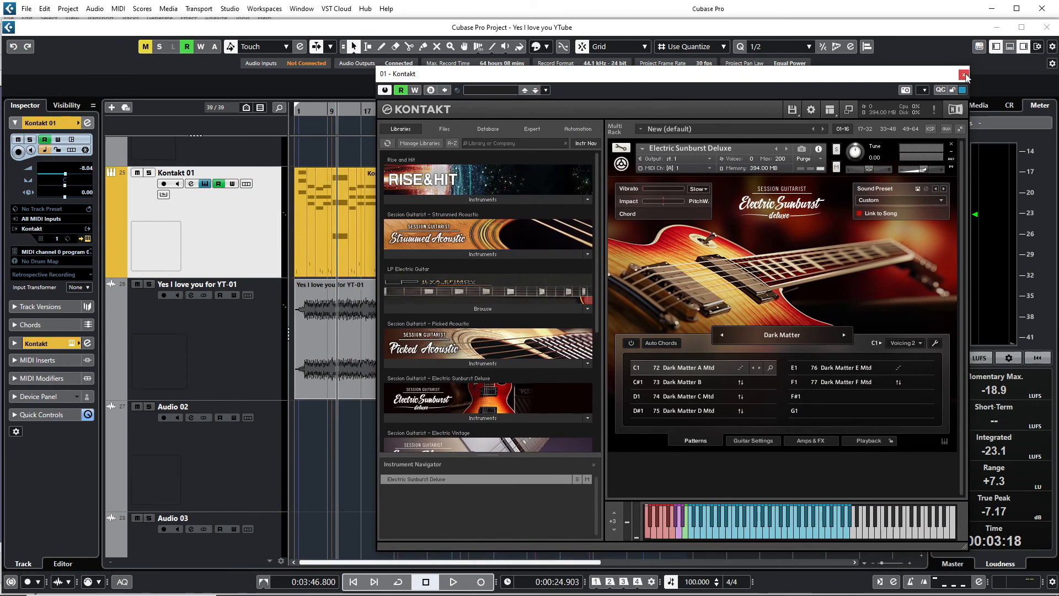
left_click(964, 74)
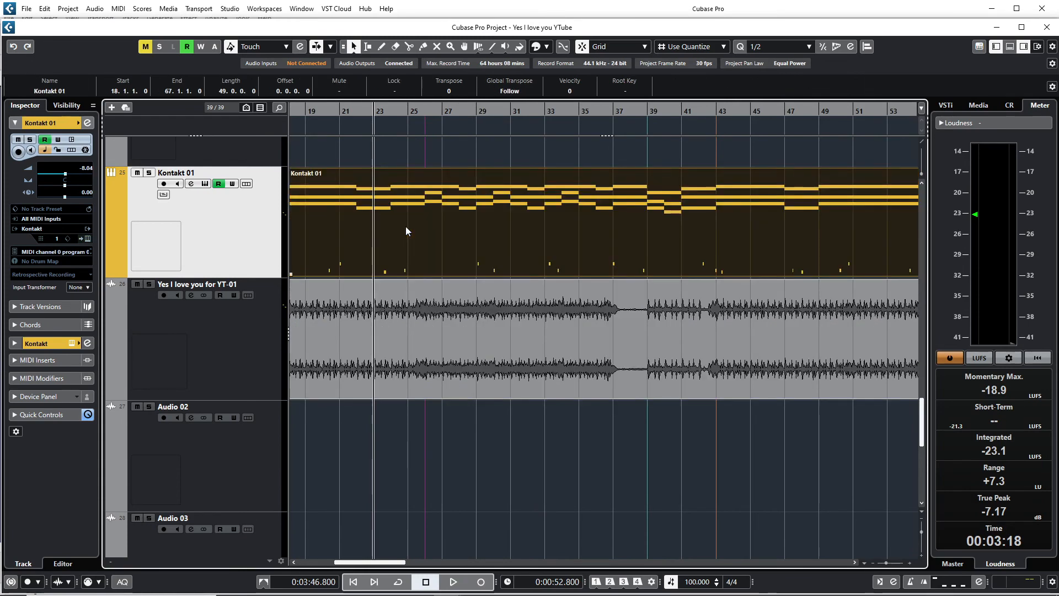
left_click(454, 582)
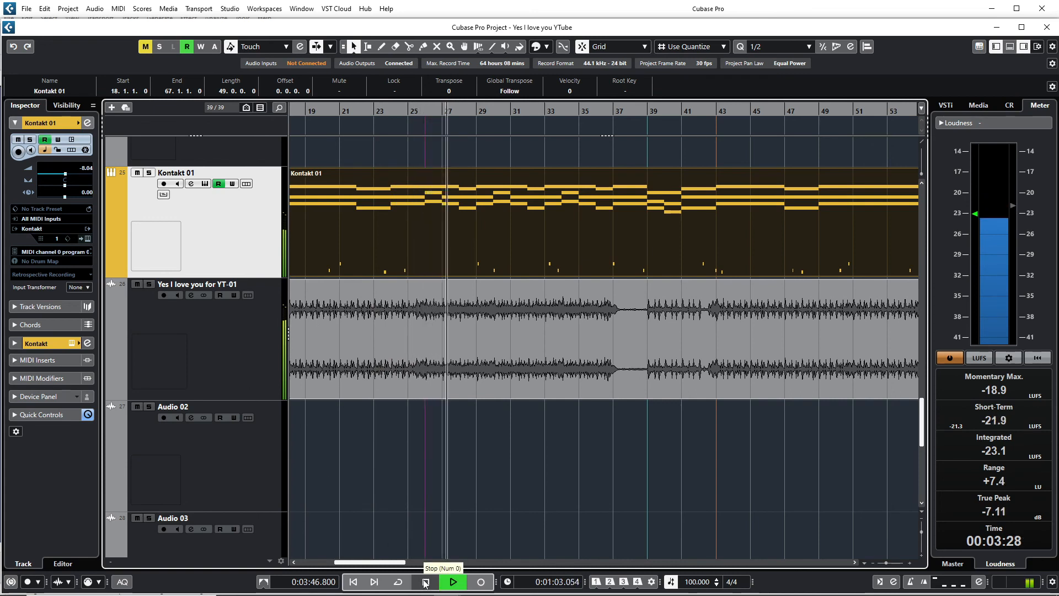
left_click(425, 581)
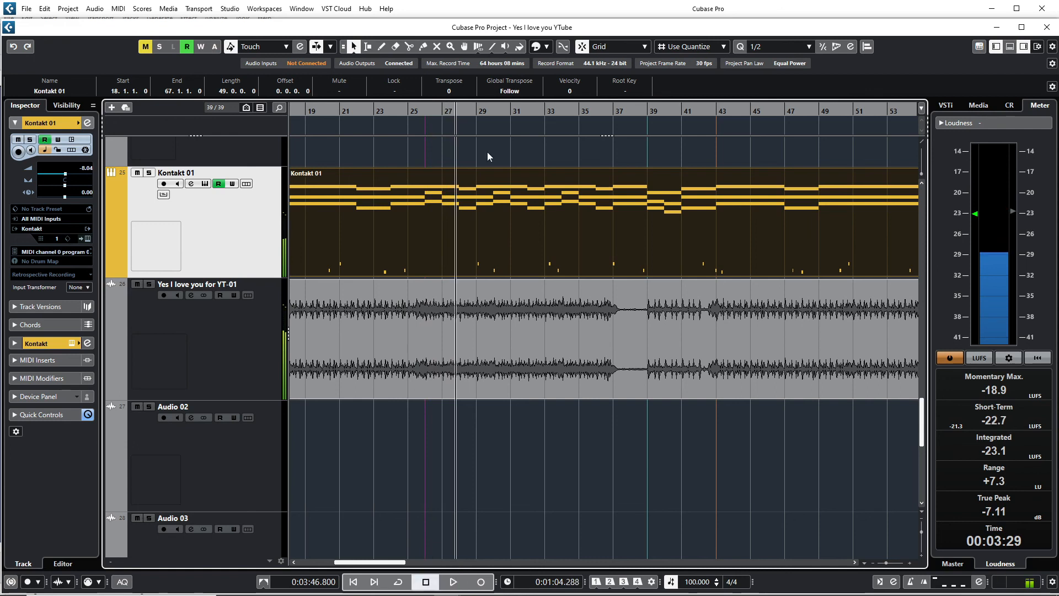